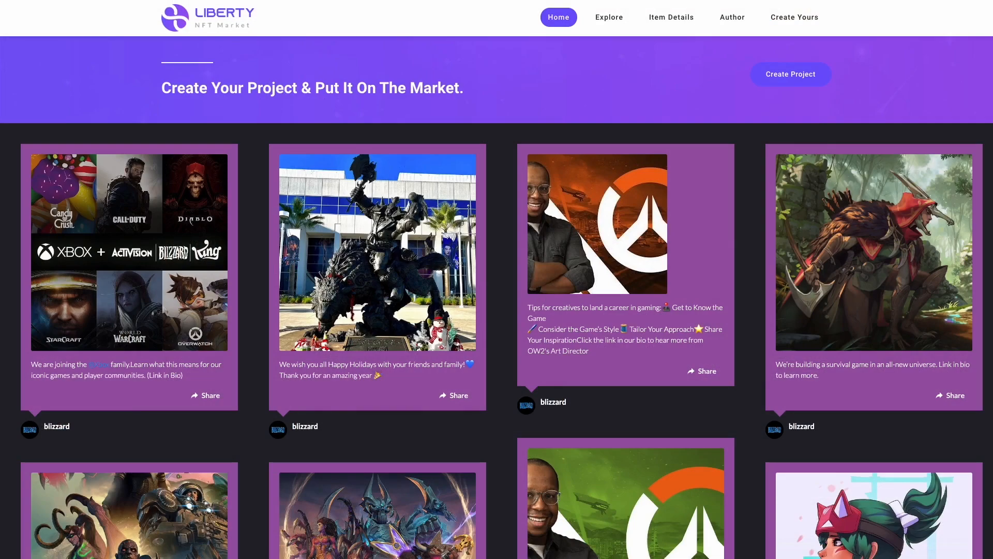
# Step: Scroll through example sites showing embedded Blizzard and Nike Instagram feeds
pyautogui.scroll(-3)
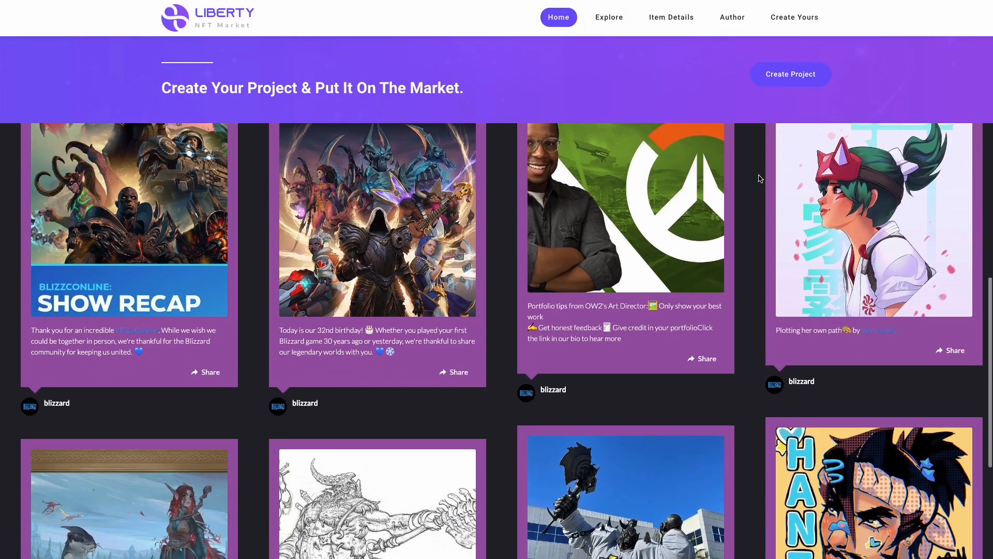
pyautogui.scroll(-3)
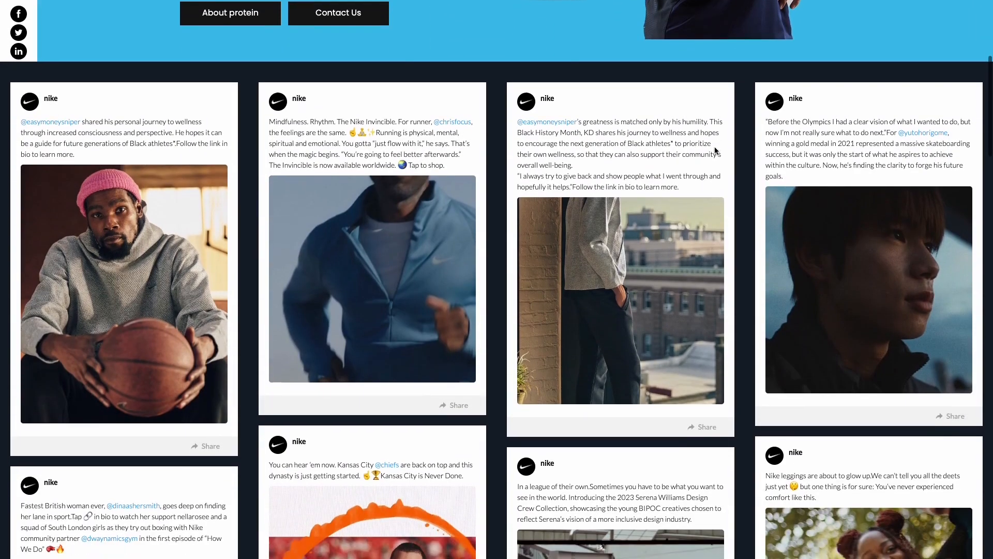
pyautogui.scroll(-3)
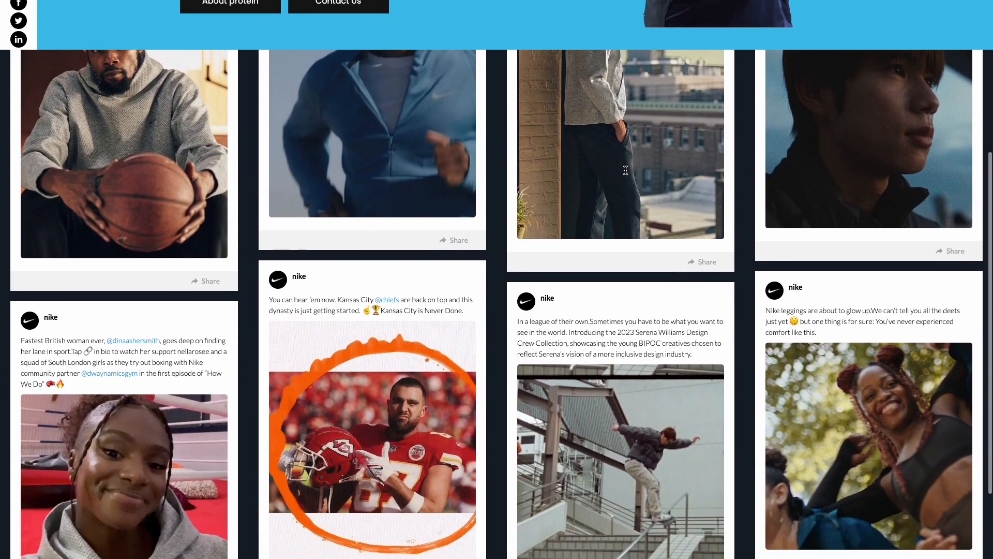
pyautogui.scroll(-3)
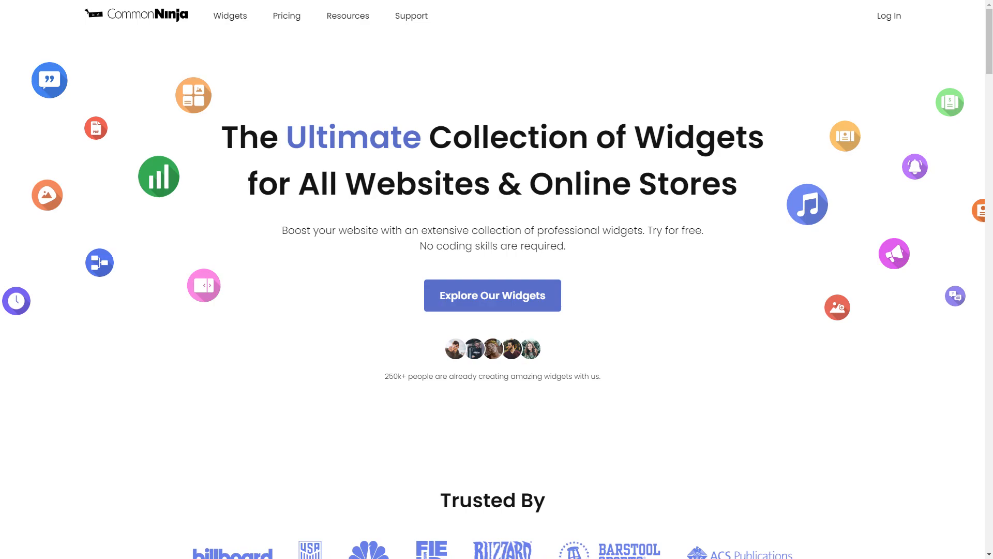
# Step: Browse the widget collection and create a new Instagram Feed widget
pyautogui.click(230, 16)
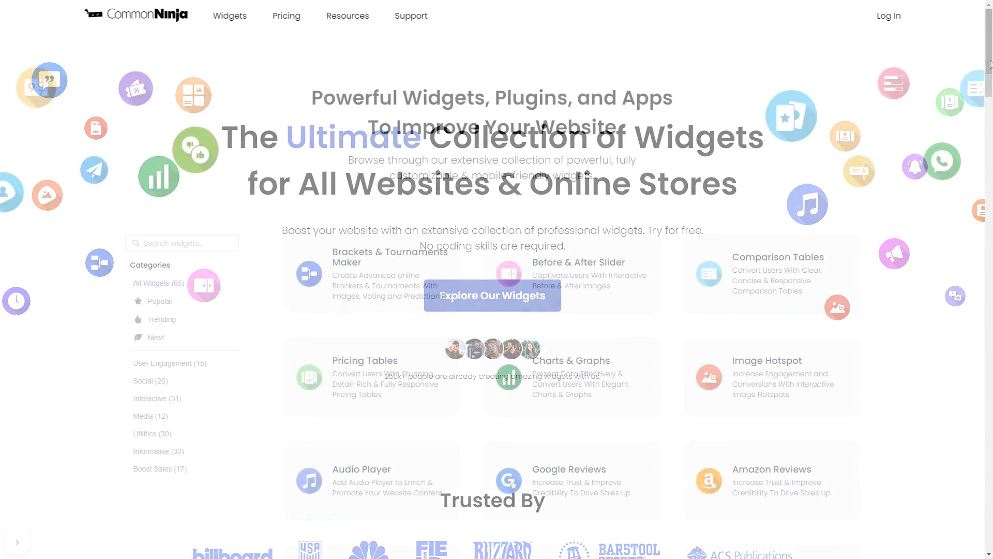
pyautogui.scroll(-3)
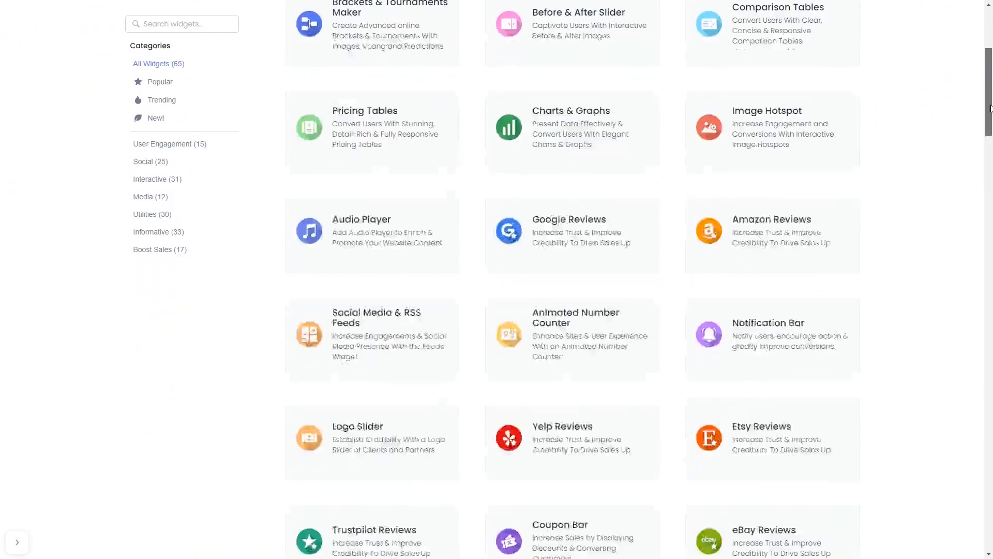
pyautogui.scroll(-3)
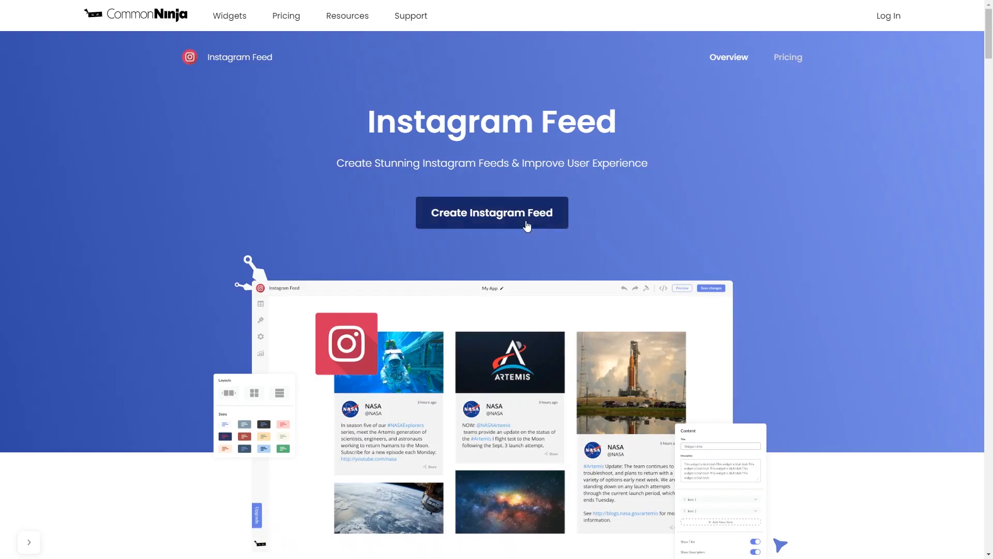
pyautogui.click(491, 212)
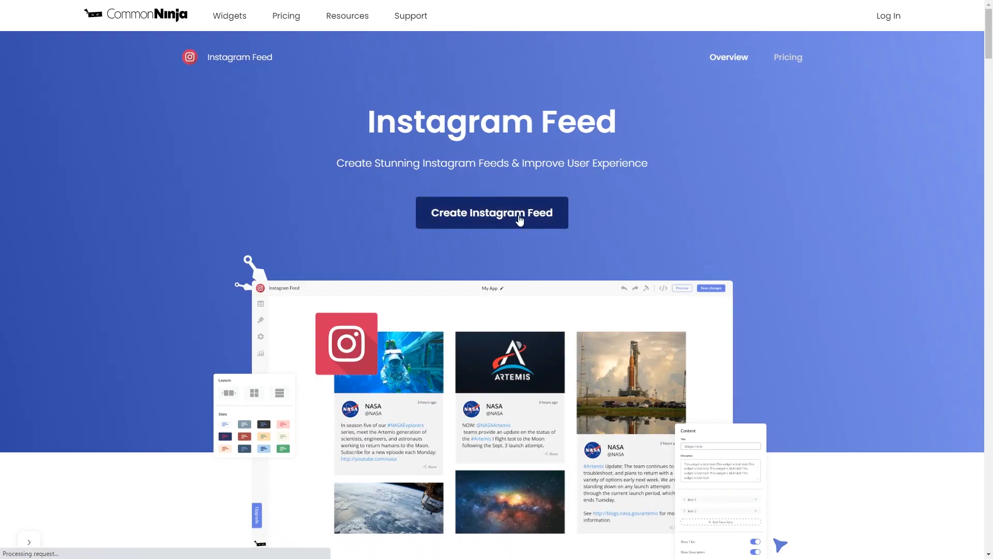
pyautogui.click(492, 212)
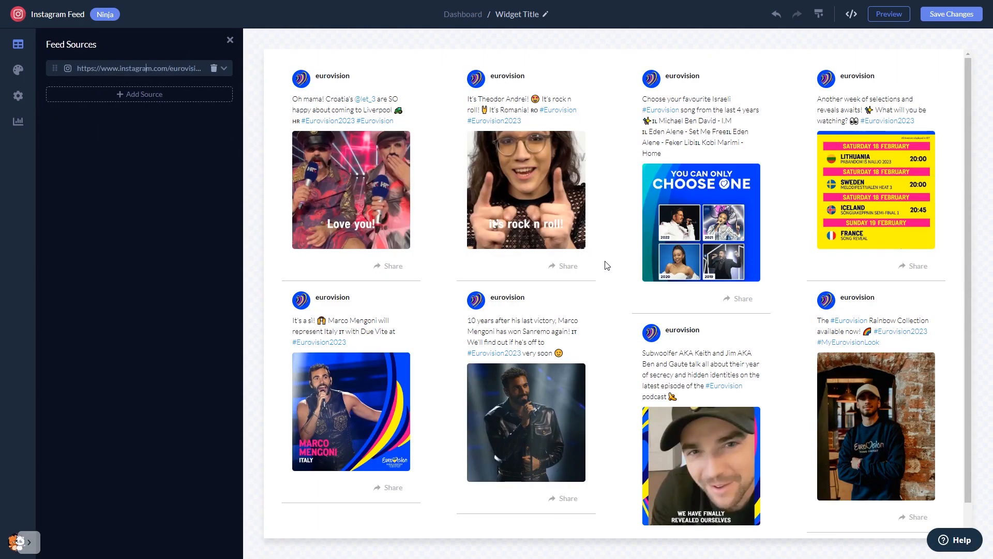
pyautogui.moveTo(559, 275)
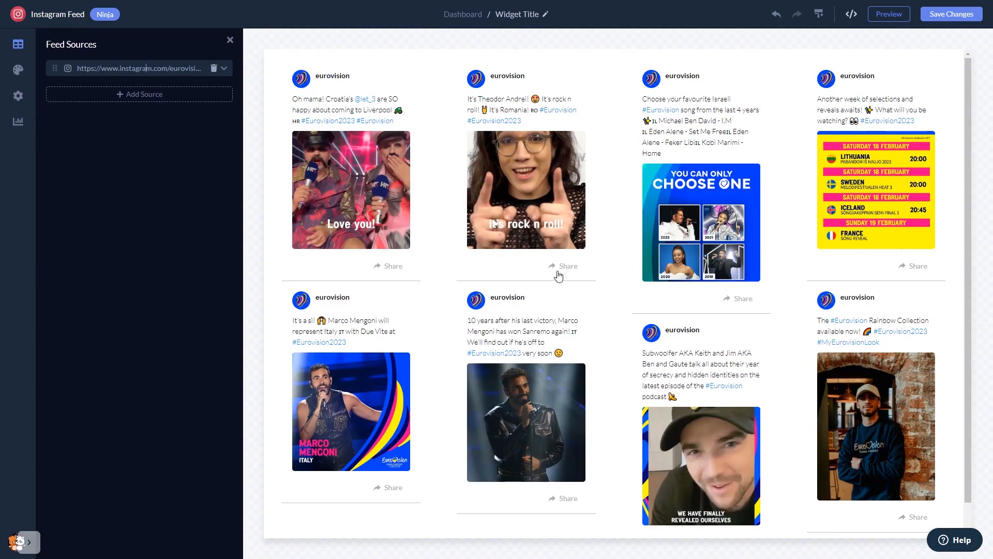
# Step: Expand the Instagram feed source to review its eurovision username
pyautogui.click(224, 68)
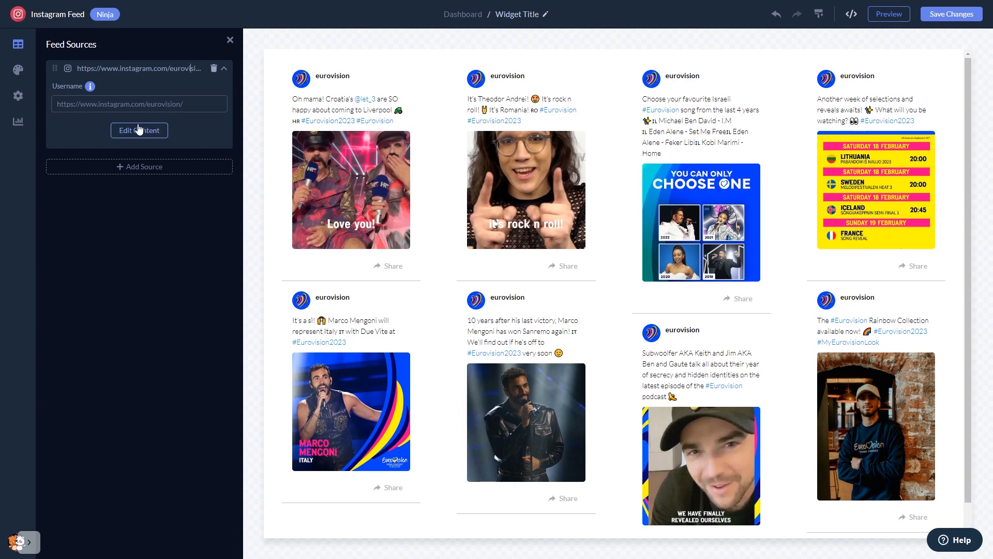
pyautogui.click(18, 69)
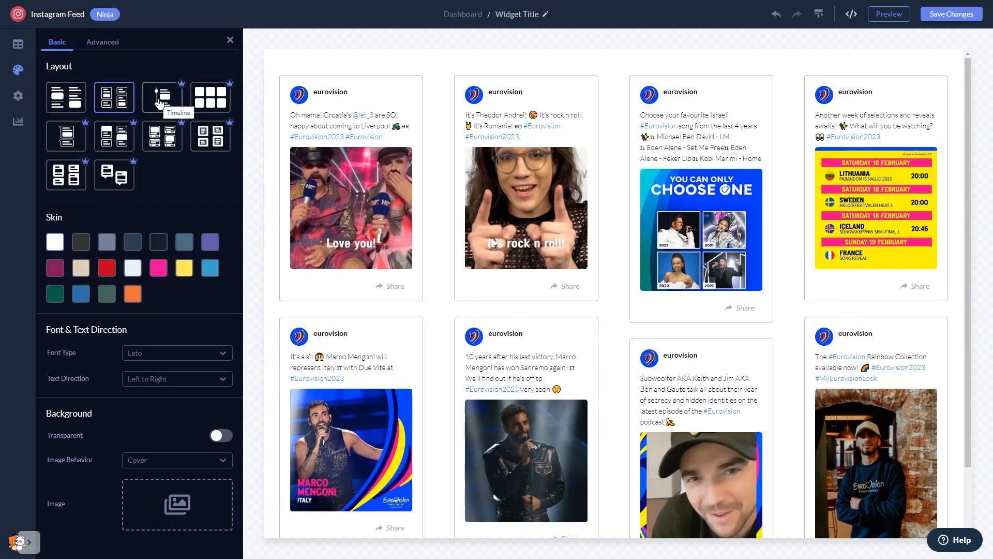
# Step: Style the feed as a card grid with a slate-blue skin and show advanced colour options
pyautogui.click(210, 97)
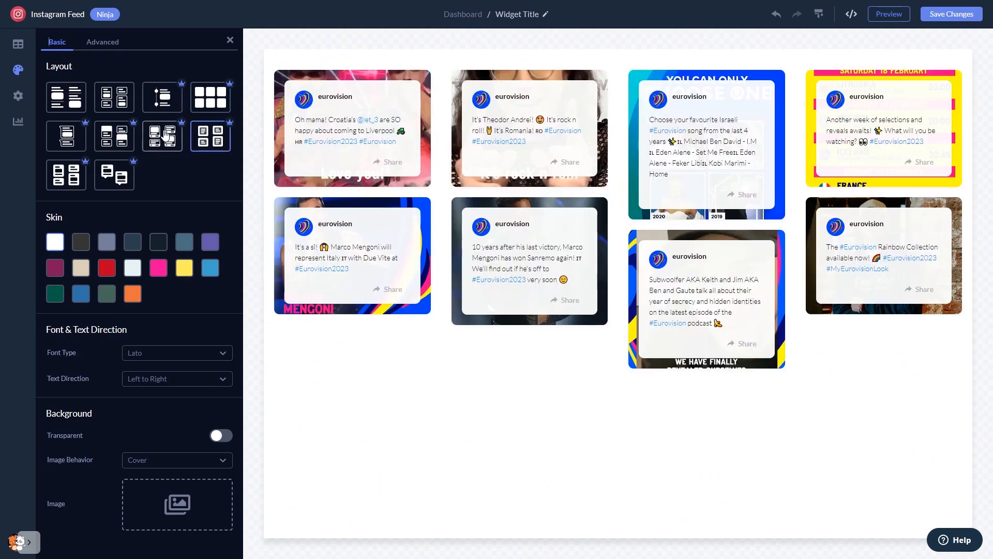
pyautogui.click(162, 135)
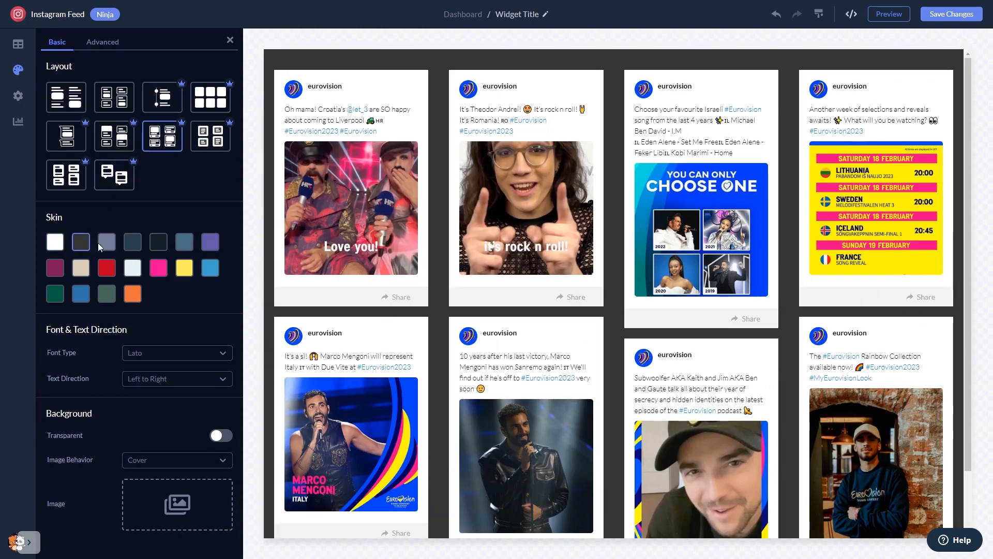
pyautogui.click(157, 242)
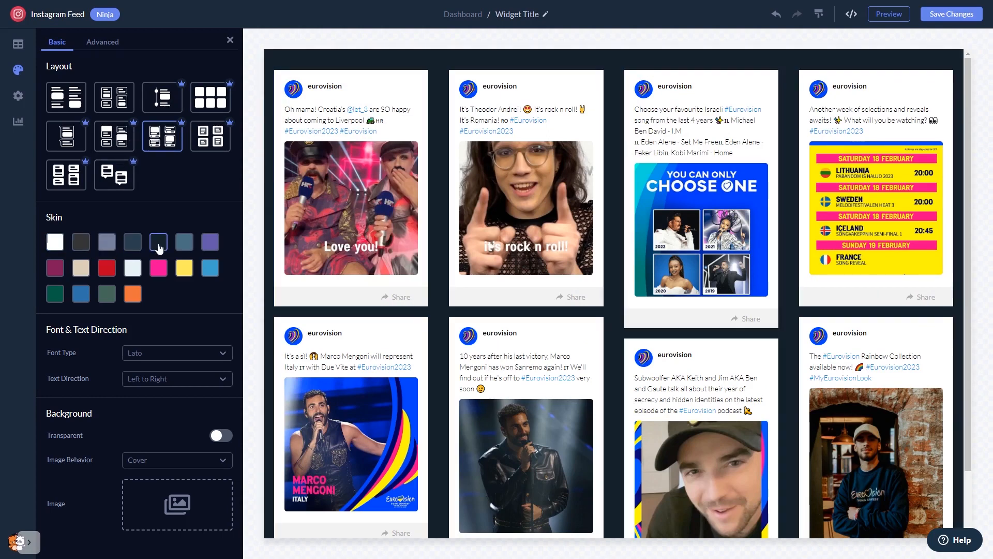
pyautogui.click(157, 241)
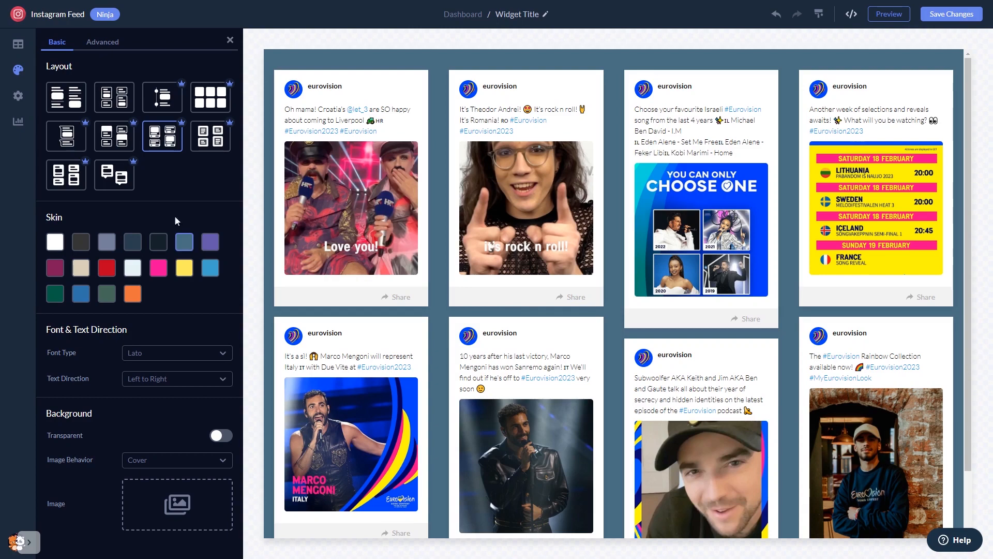
pyautogui.click(102, 41)
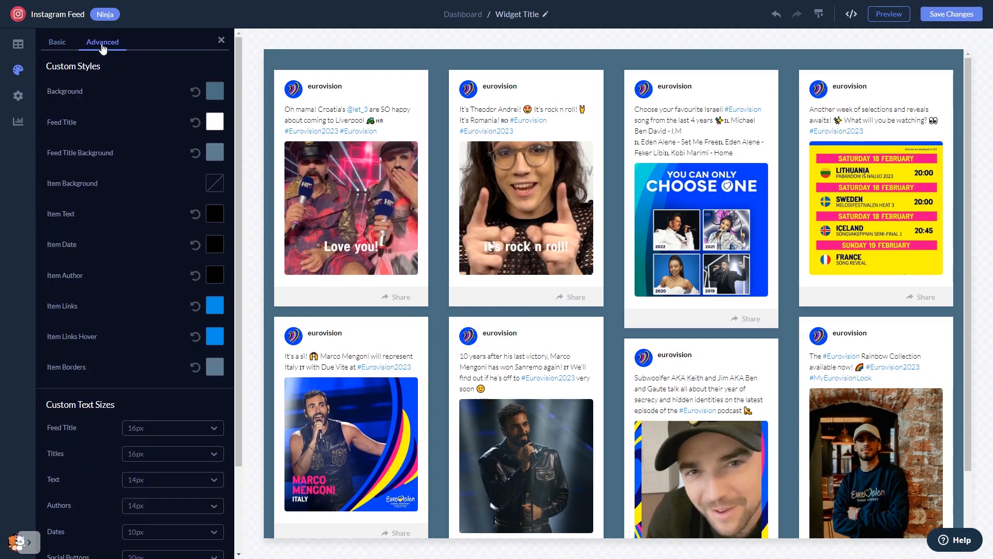
pyautogui.click(18, 95)
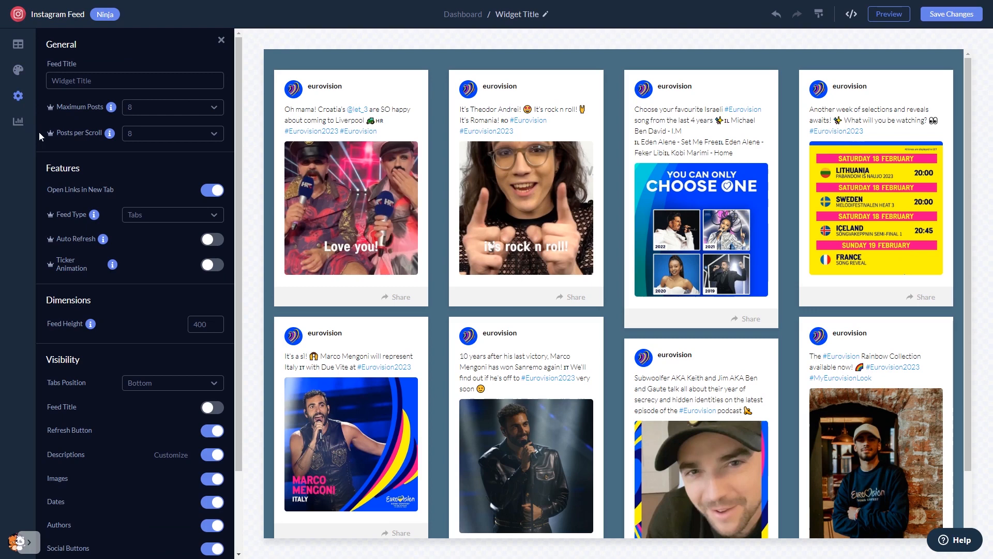
pyautogui.moveTo(951, 14)
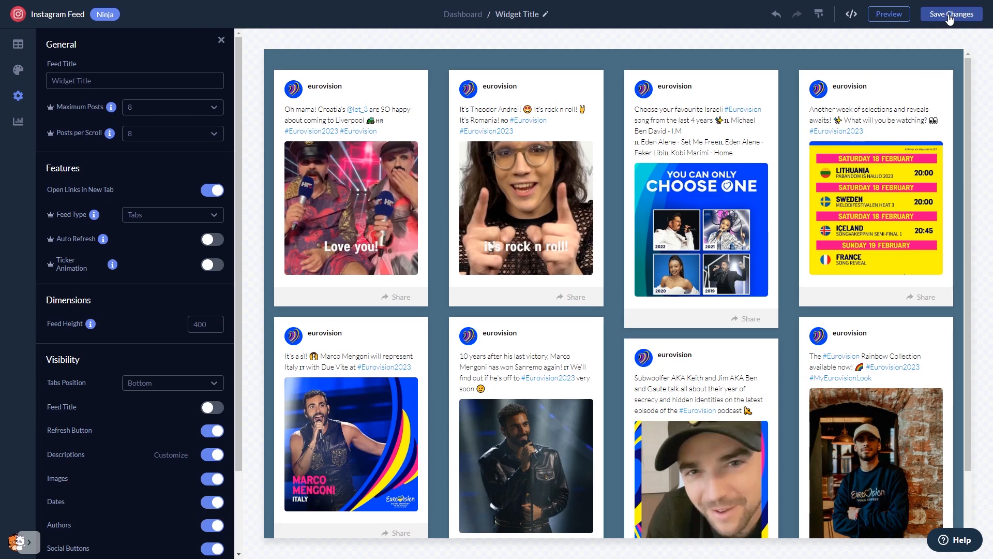
pyautogui.moveTo(914, 51)
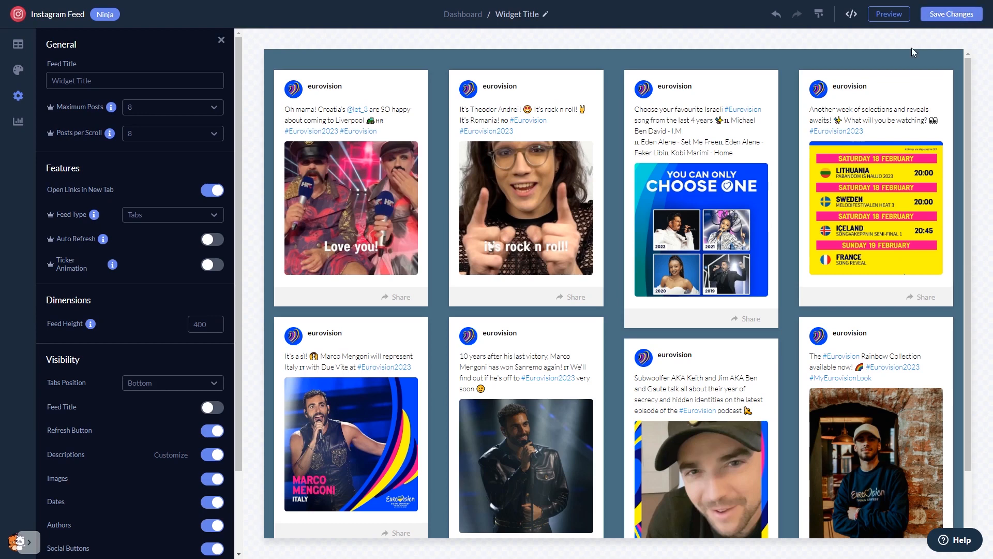
pyautogui.moveTo(461, 14)
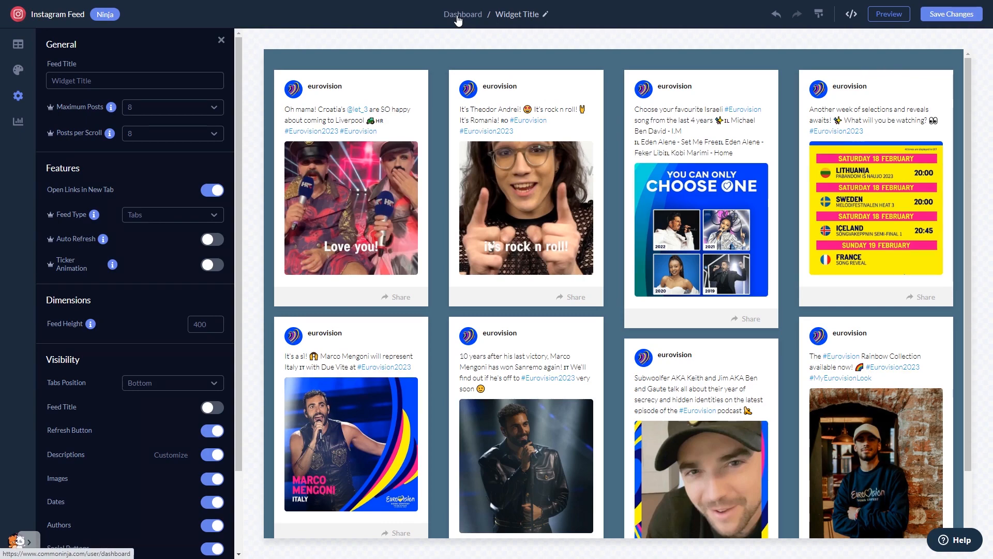
# Step: Return to the dashboard and bring up My Widget's installation code
pyautogui.click(463, 13)
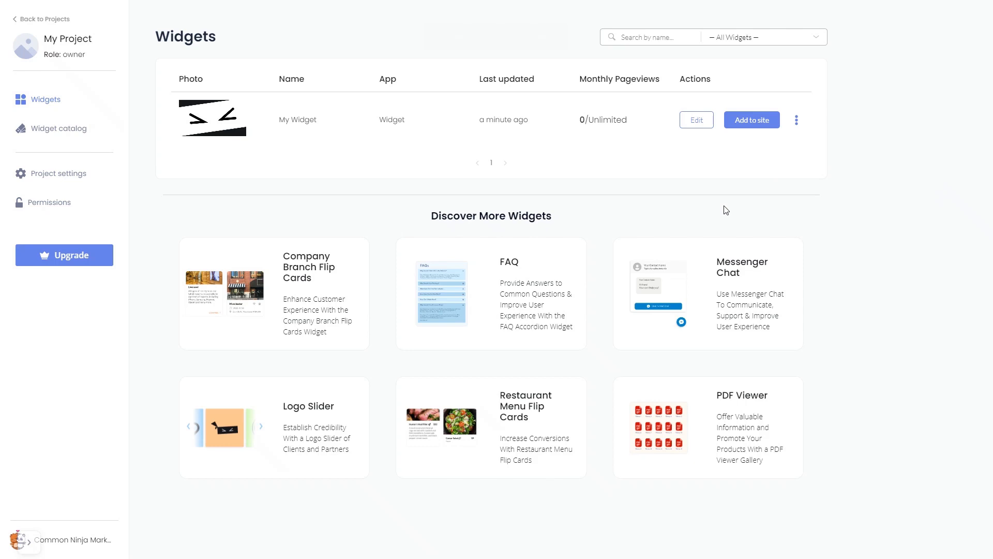
pyautogui.moveTo(735, 194)
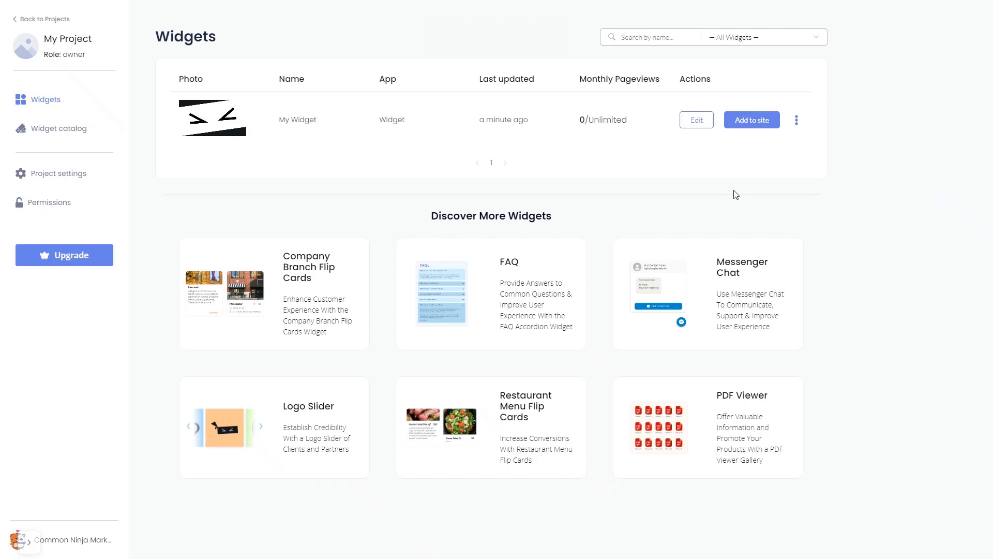
pyautogui.moveTo(751, 120)
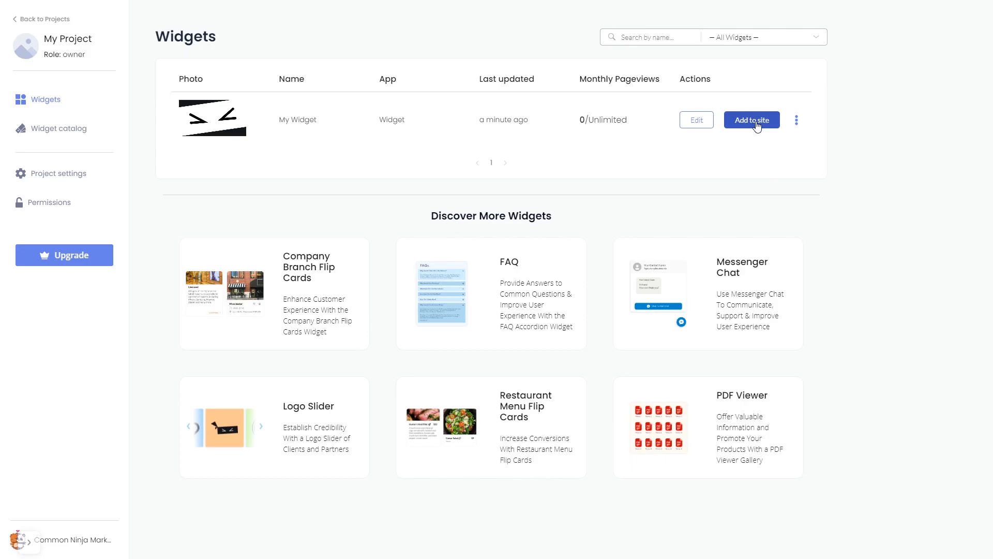
pyautogui.click(751, 120)
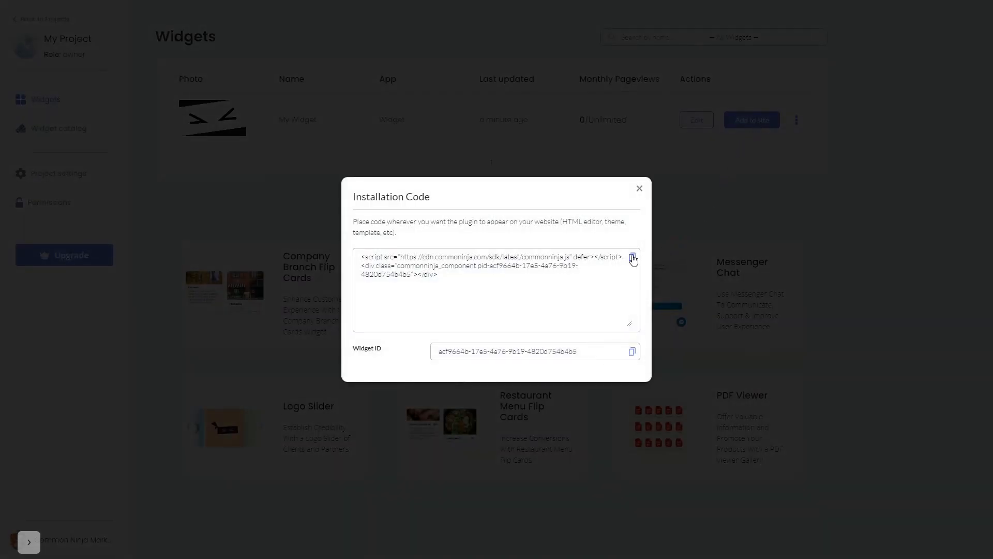
# Step: Copy the widget's installation code and close the dialog
pyautogui.click(631, 259)
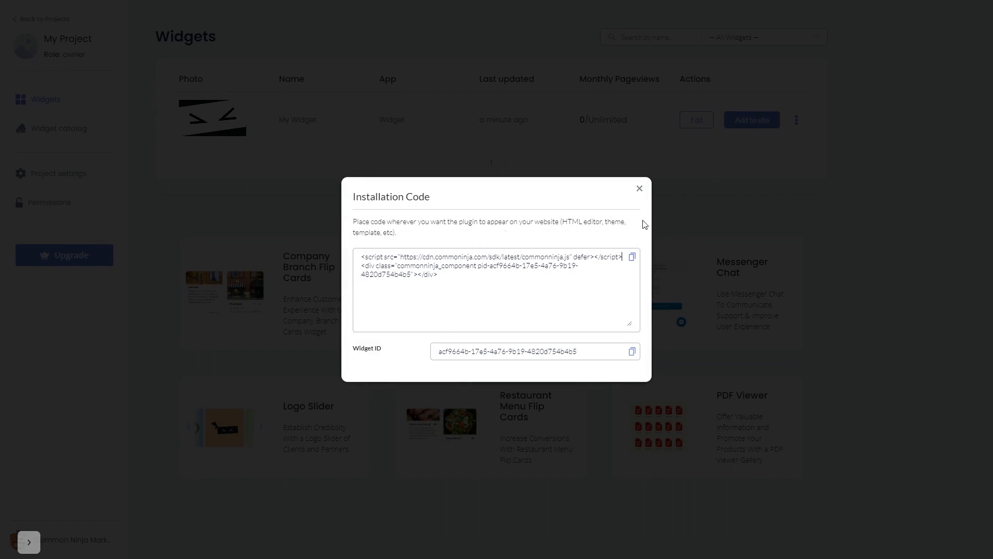
pyautogui.click(639, 189)
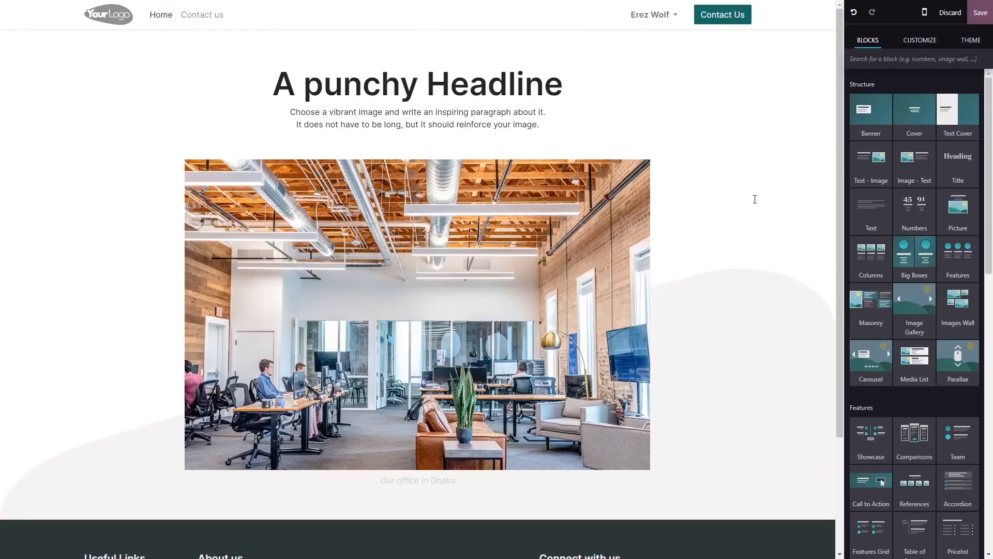
pyautogui.moveTo(796, 195)
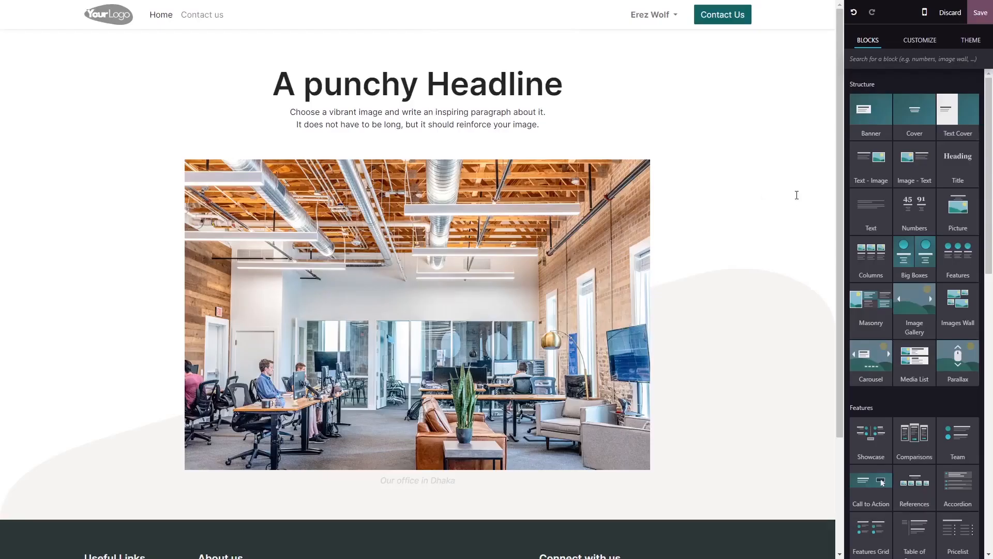
# Step: Add an Embed Code block below the headline and select it
pyautogui.scroll(-3)
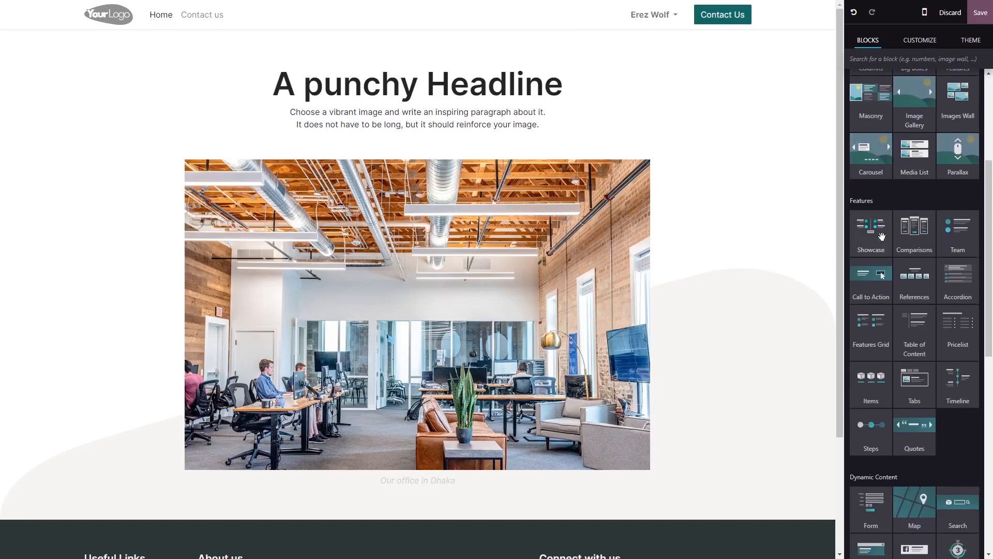
pyautogui.scroll(-3)
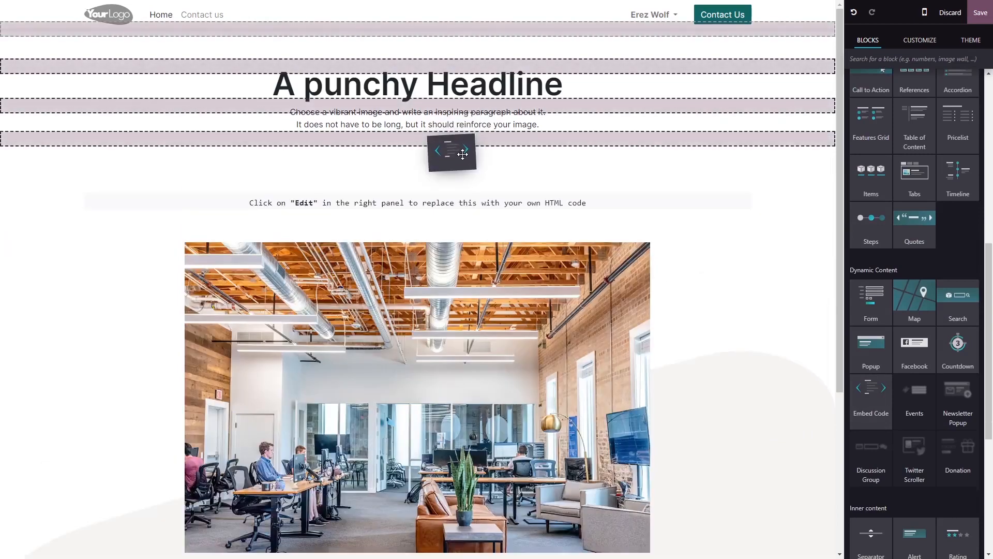
pyautogui.scroll(-3)
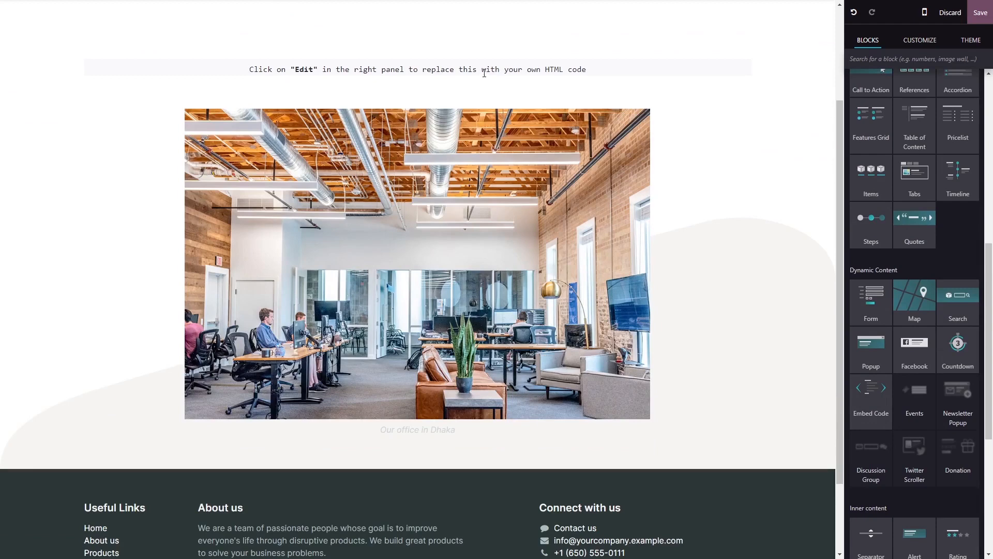
pyautogui.click(417, 70)
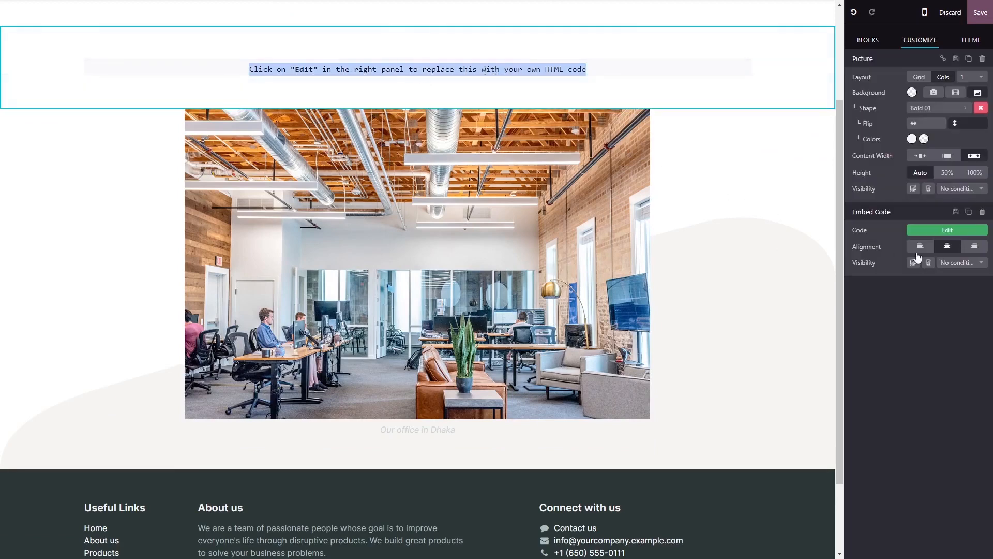
pyautogui.moveTo(947, 230)
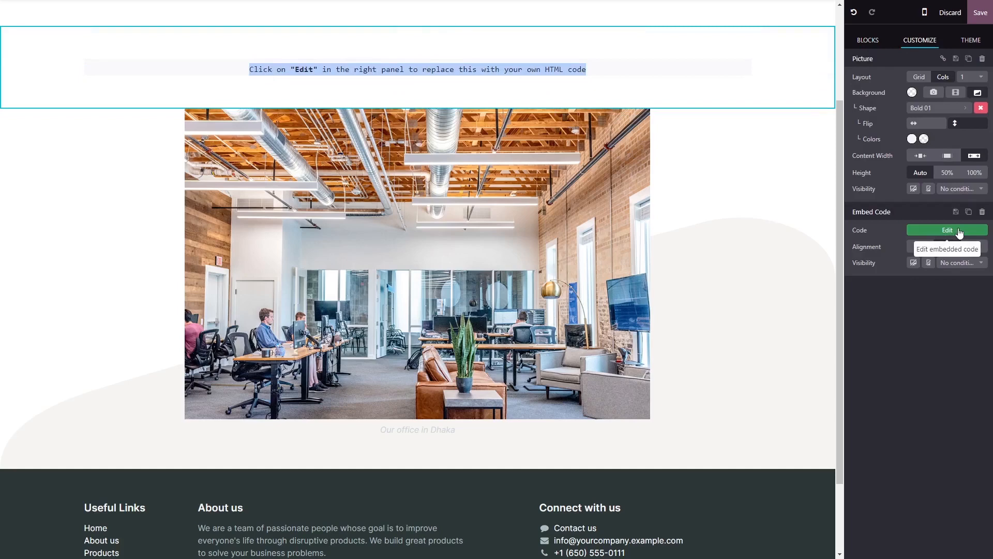
# Step: Replace the block's placeholder with the copied Common Ninja widget code
pyautogui.click(947, 229)
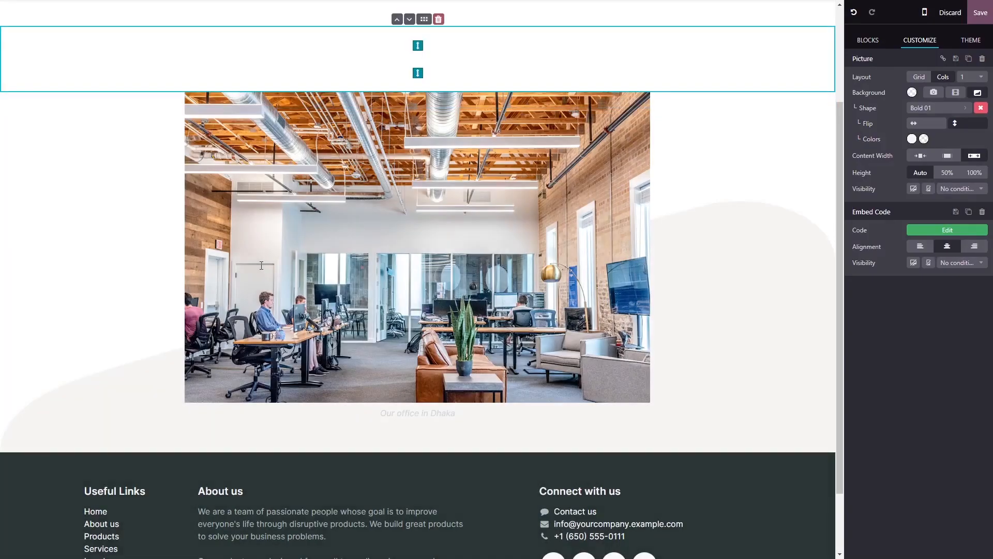
# Step: Save the page edits so the live site shows the natgeo Instagram grid
pyautogui.click(417, 247)
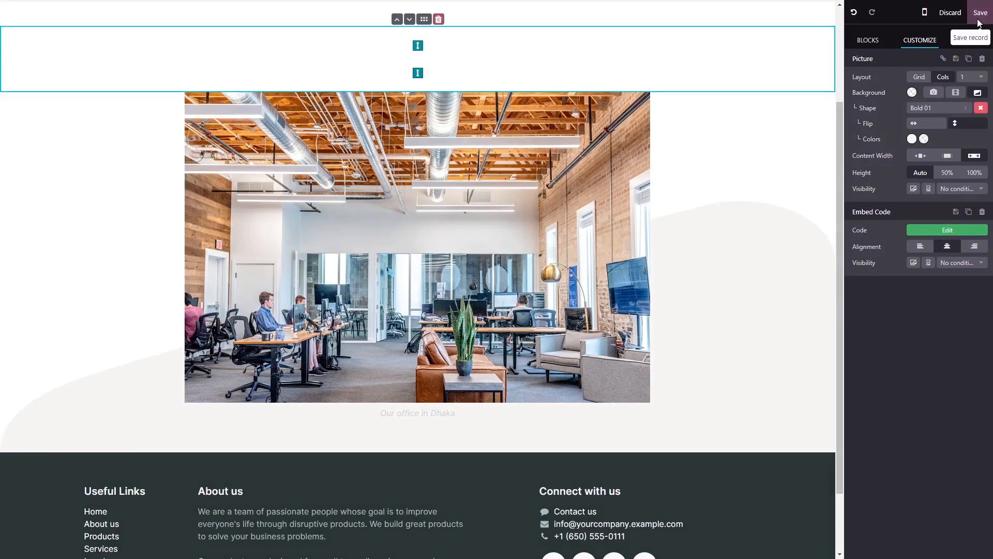
pyautogui.click(979, 12)
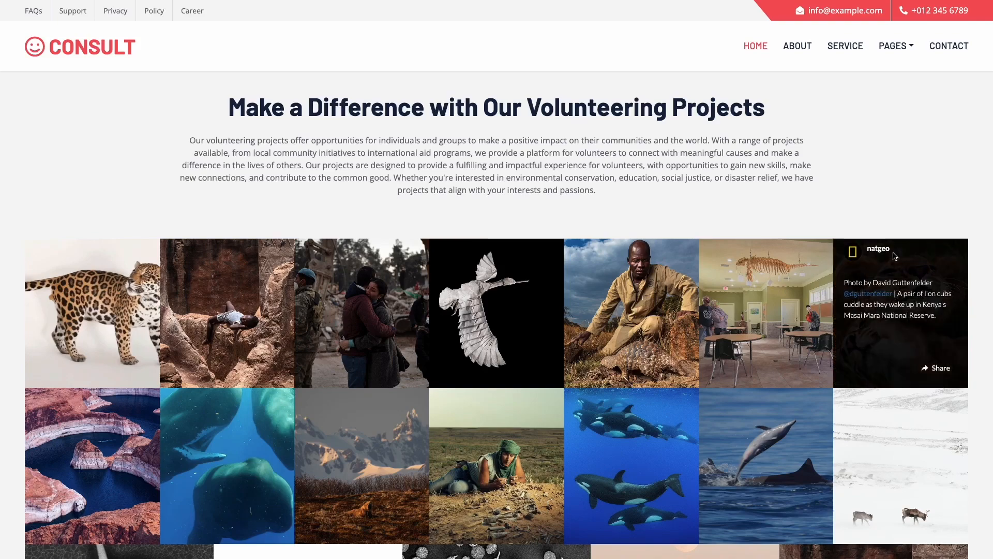
pyautogui.moveTo(821, 250)
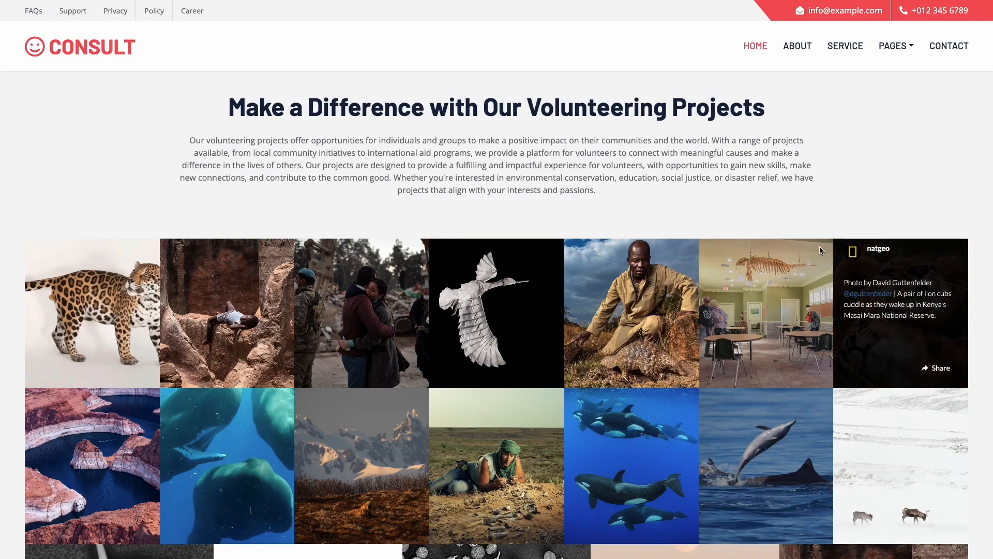